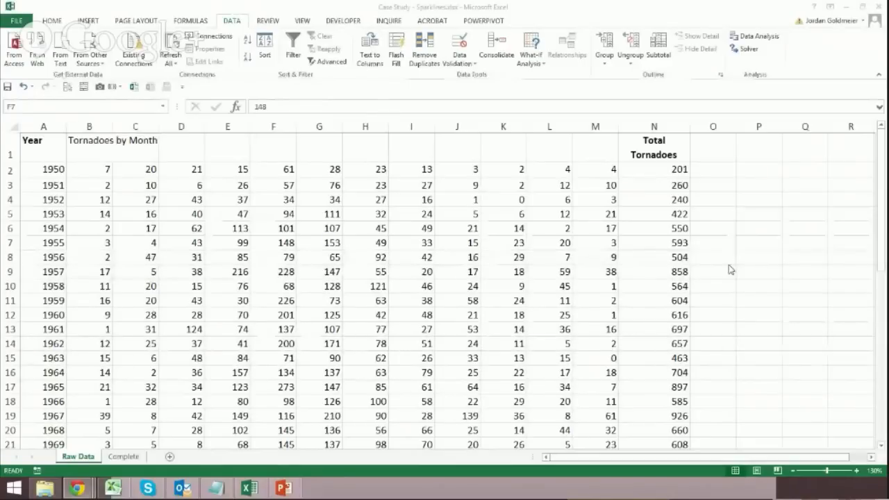
{"action": "mouse_move", "coordinate": [683, 275]}
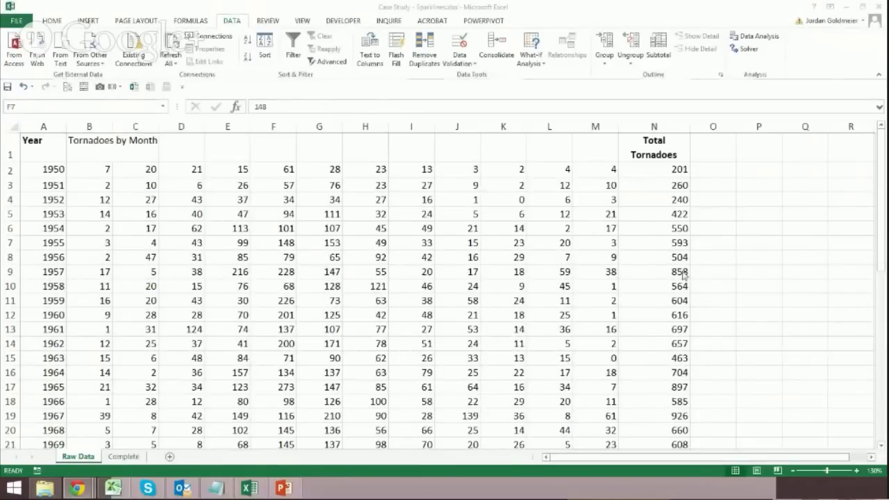
{"action": "mouse_move", "coordinate": [352, 221]}
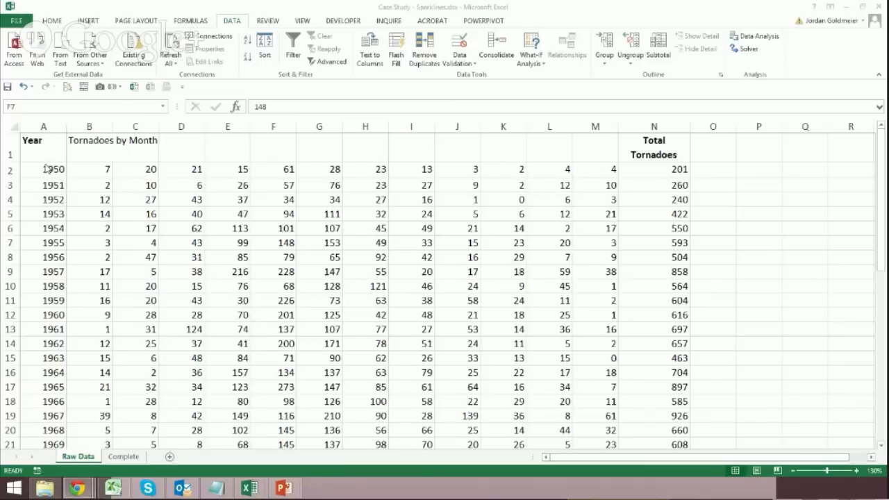
{"action": "mouse_move", "coordinate": [586, 188]}
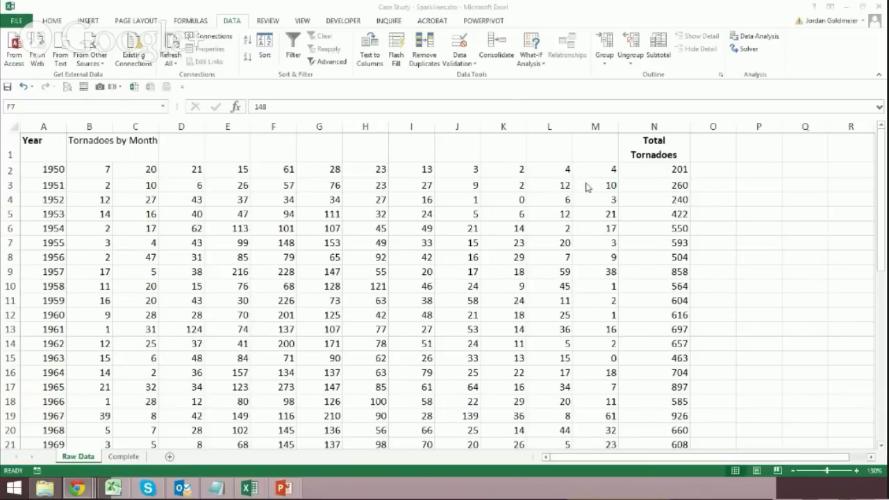
{"action": "mouse_move", "coordinate": [367, 179]}
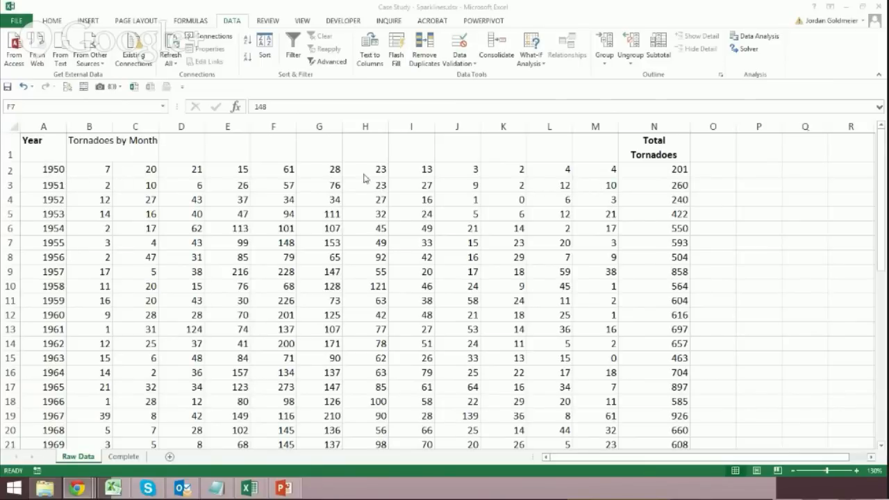
{"action": "mouse_move", "coordinate": [602, 167]}
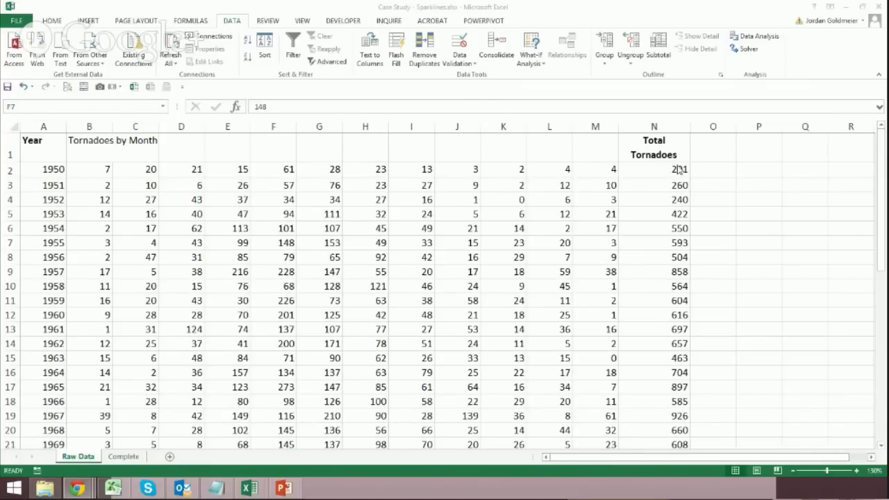
Step: Switch from the Raw Data sheet to the Complete sheet with the finished example
{"action": "left_click", "coordinate": [652, 170]}
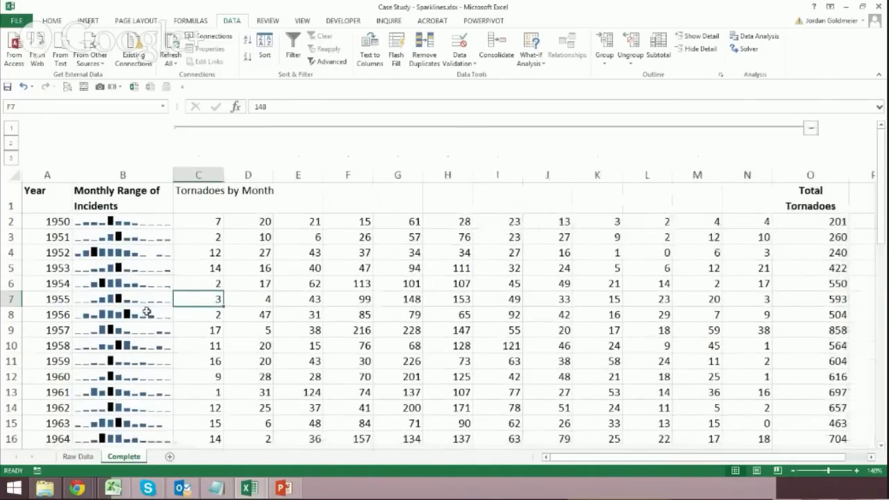
Step: Collapse the Complete sheet's grouped month columns, leaving years, sparklines and totals
{"action": "left_click", "coordinate": [122, 222]}
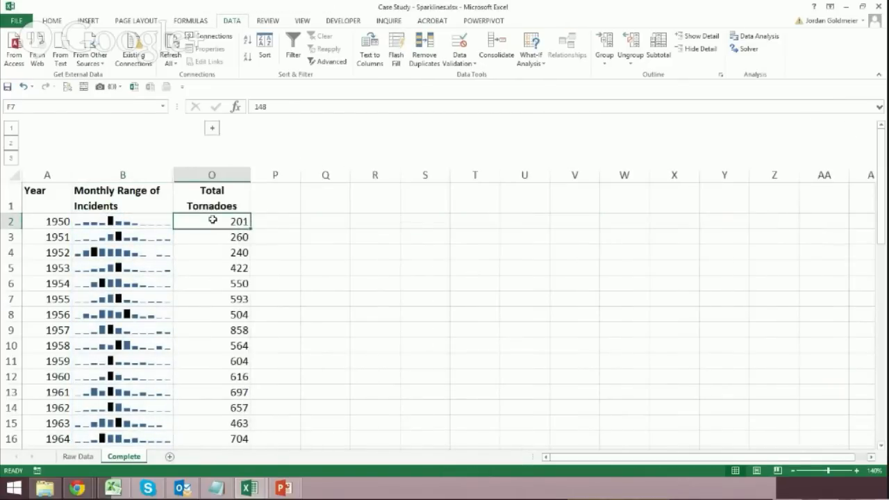
{"action": "mouse_move", "coordinate": [172, 261]}
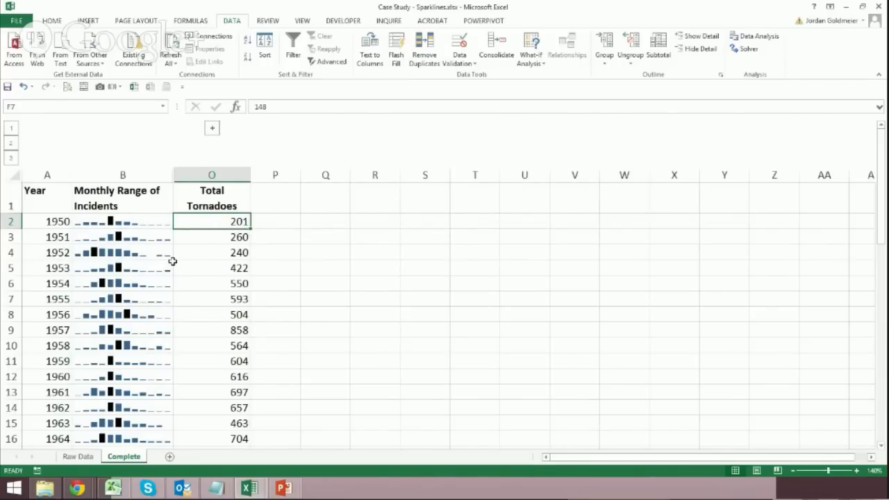
{"action": "mouse_move", "coordinate": [122, 244]}
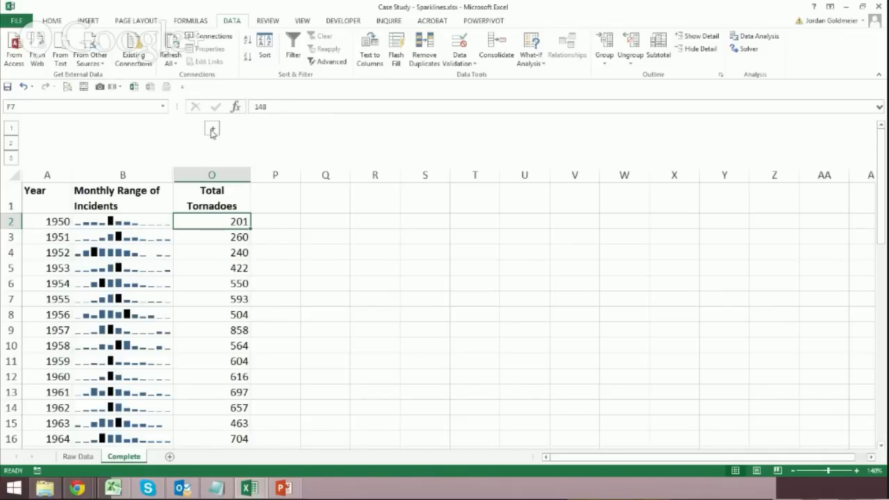
{"action": "scroll", "scroll_direction": "down", "scroll_amount": 3}
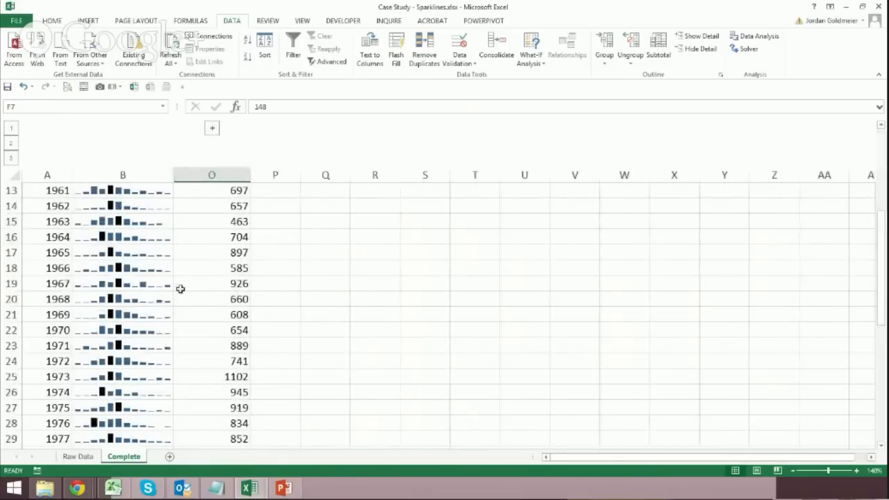
{"action": "scroll", "scroll_direction": "down", "scroll_amount": 3}
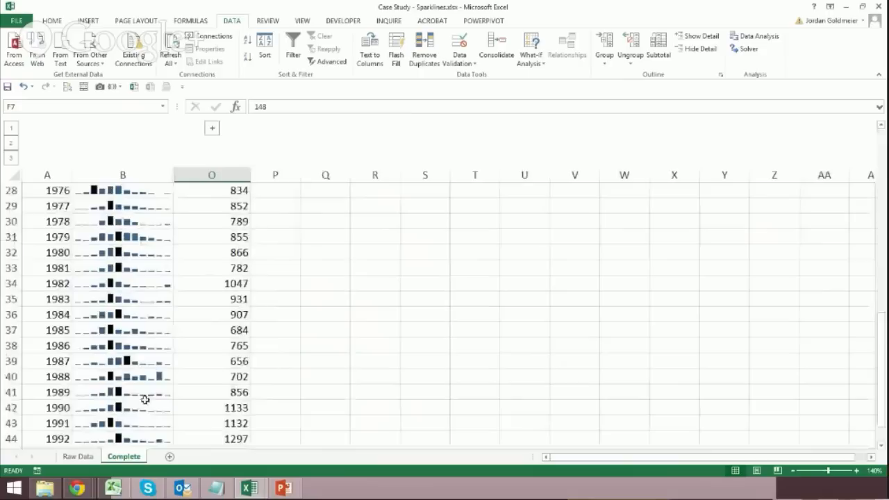
{"action": "scroll", "scroll_direction": "up", "scroll_amount": 3}
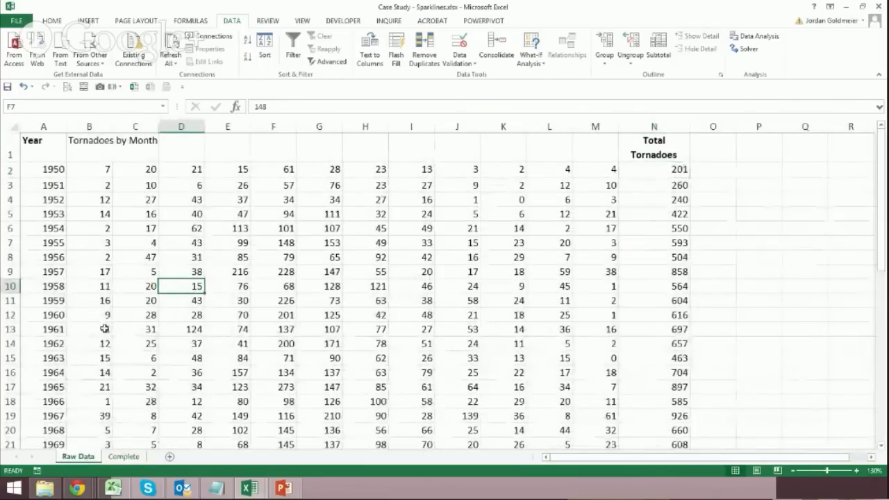
Step: Insert a blank column B between Year and the monthly counts on Raw Data
{"action": "left_click", "coordinate": [89, 126]}
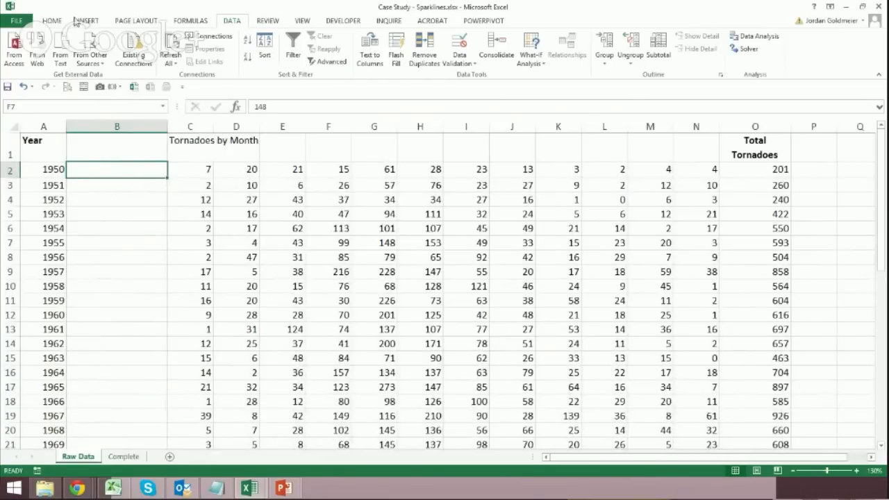
{"action": "left_click", "coordinate": [86, 20]}
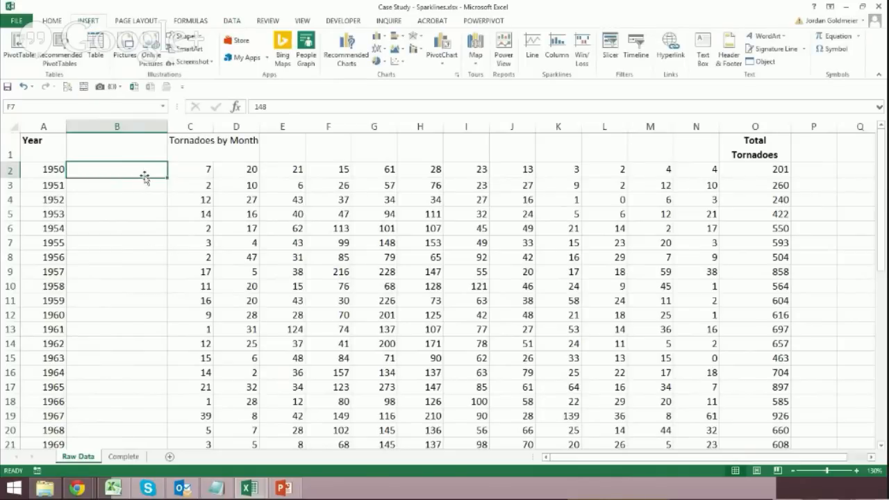
{"action": "mouse_move", "coordinate": [146, 167]}
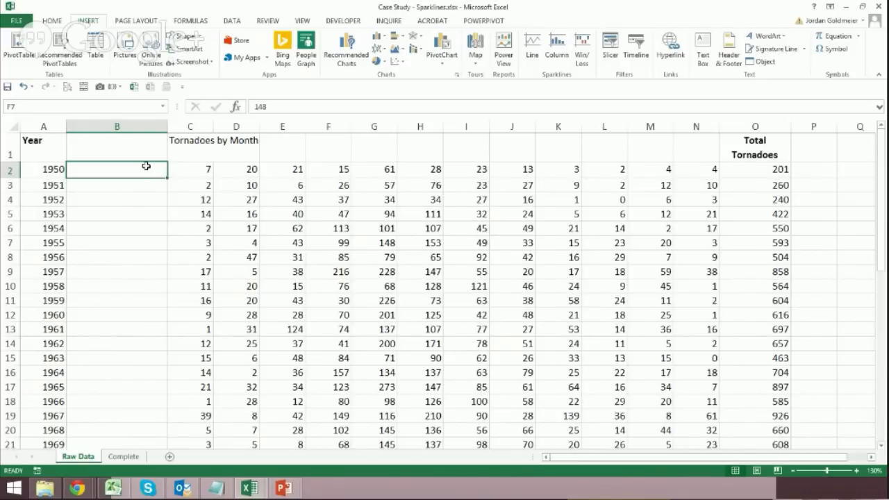
{"action": "mouse_move", "coordinate": [379, 156]}
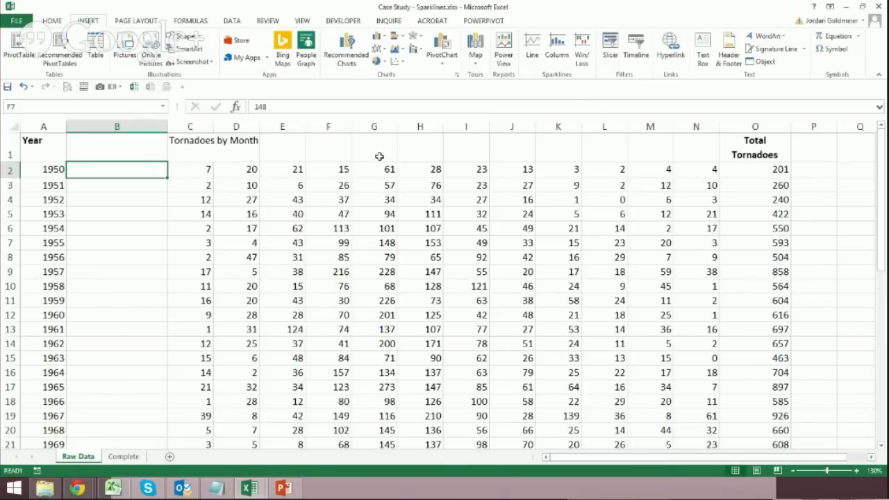
{"action": "mouse_move", "coordinate": [109, 31]}
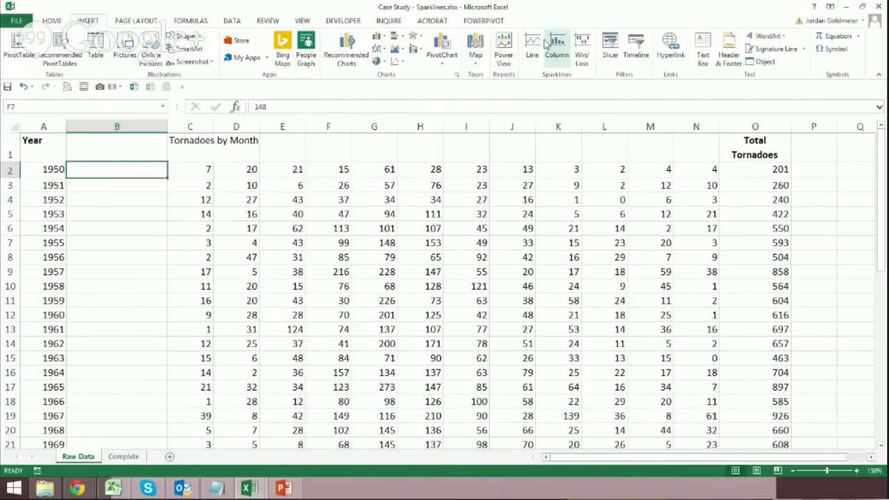
Step: Create a Column sparkline in B2 from 1950's twelve monthly tornado counts
{"action": "left_click", "coordinate": [557, 49]}
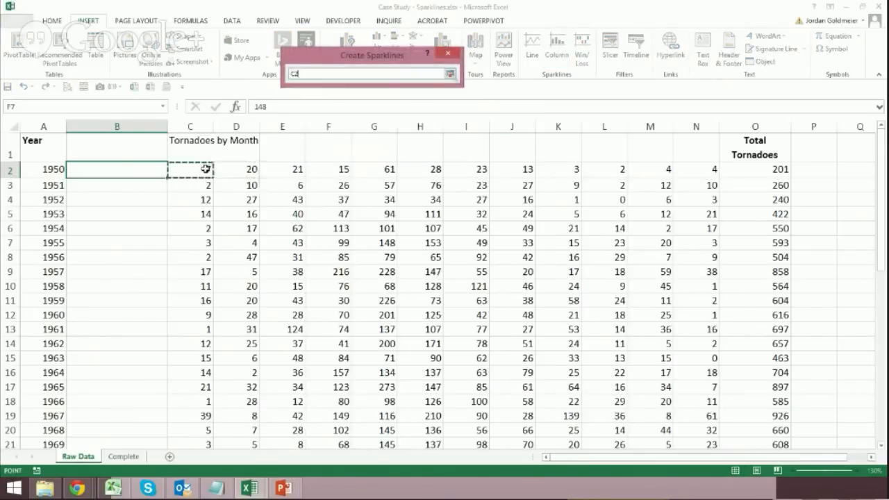
{"action": "left_click_drag", "start_coordinate": [188, 169], "coordinate": [706, 173]}
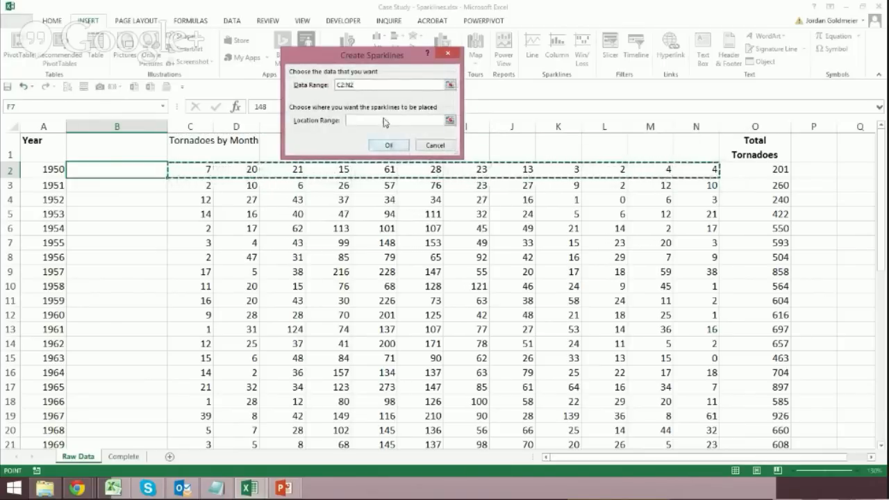
{"action": "left_click", "coordinate": [389, 146]}
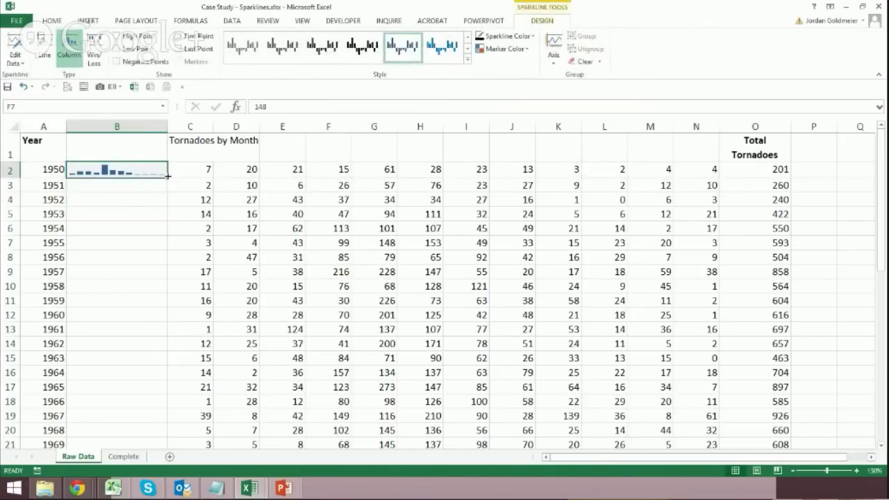
Step: Fill the B2 sparkline down column B so every year gets its own column sparkline
{"action": "left_click_drag", "start_coordinate": [167, 177], "coordinate": [170, 402]}
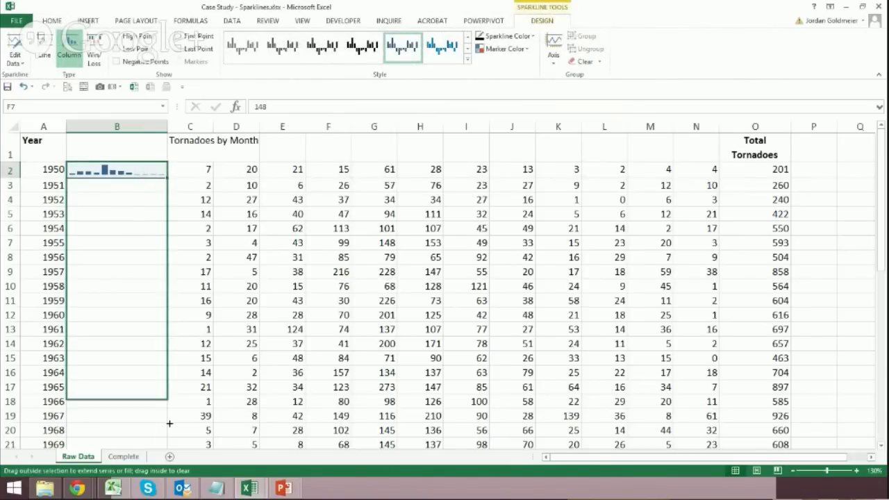
{"action": "scroll", "scroll_direction": "down", "scroll_amount": 3}
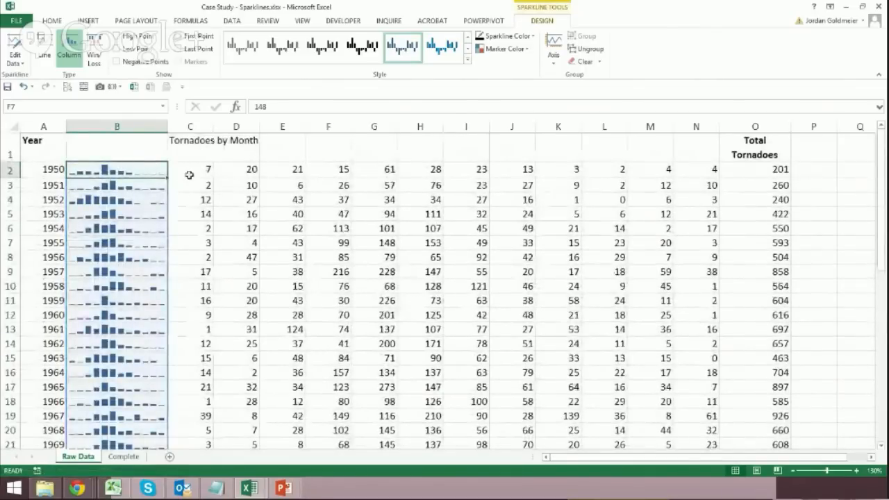
{"action": "mouse_move", "coordinate": [489, 164]}
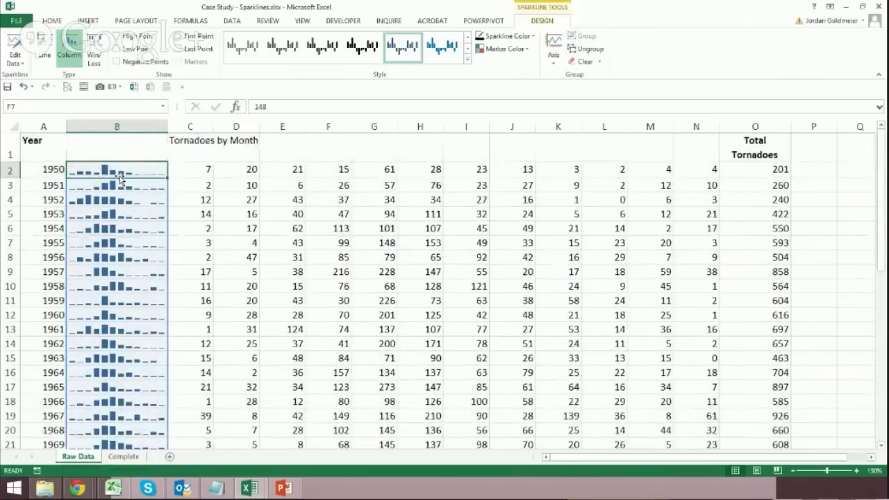
{"action": "mouse_move", "coordinate": [181, 183]}
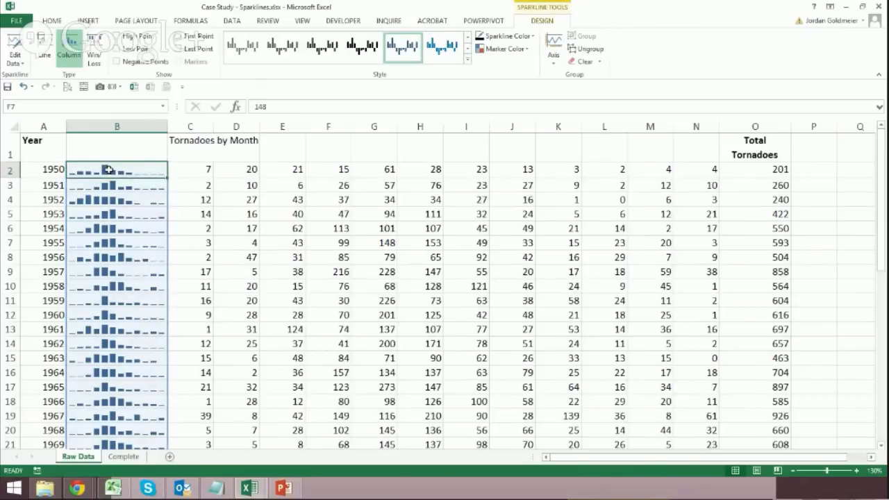
{"action": "mouse_move", "coordinate": [503, 36]}
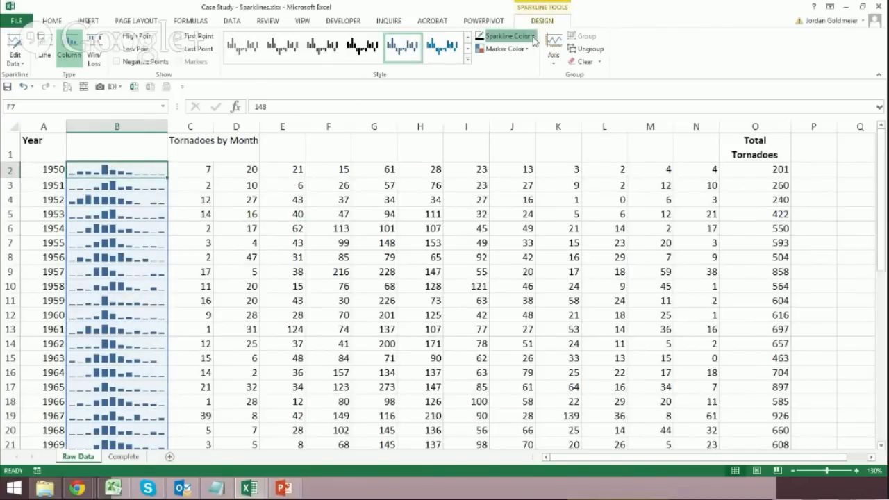
Step: Apply a gray sparkline style and set the High Point marker color to red
{"action": "left_click", "coordinate": [507, 36]}
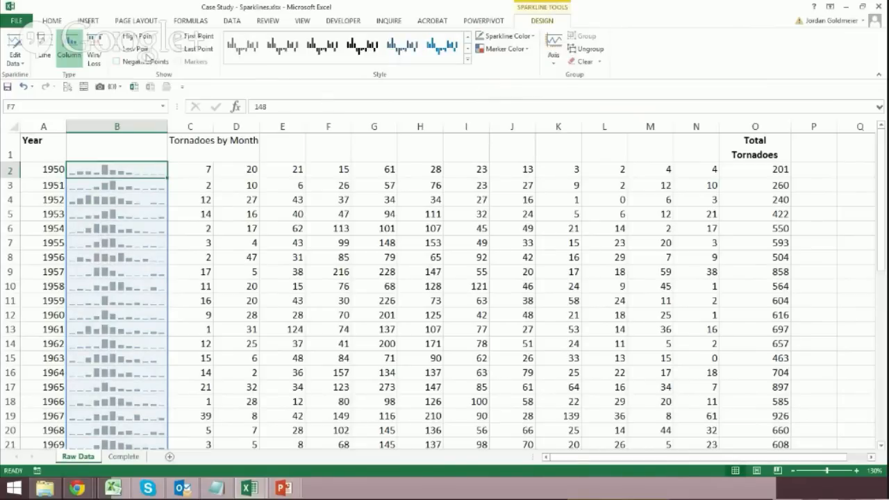
{"action": "left_click", "coordinate": [122, 36]}
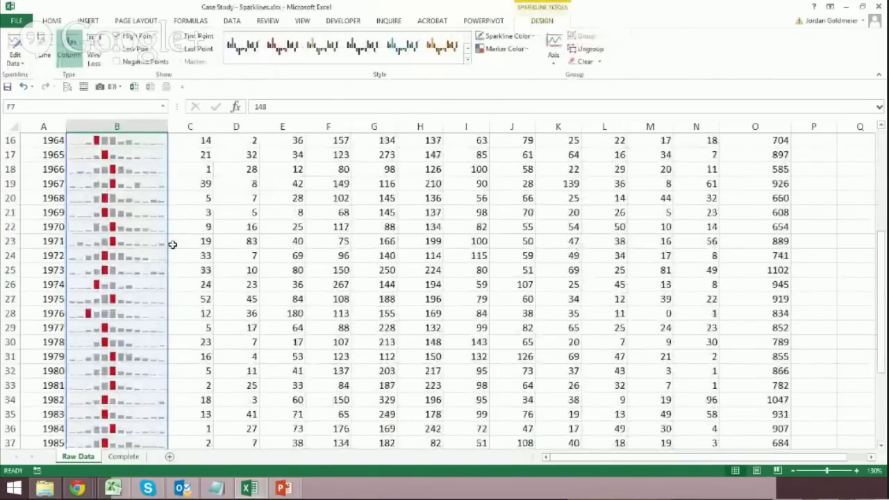
{"action": "scroll", "scroll_direction": "down", "scroll_amount": 3}
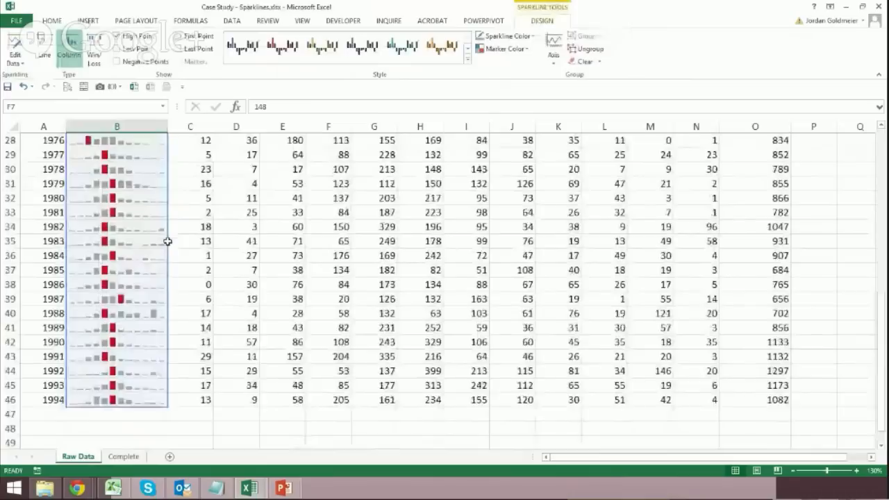
{"action": "scroll", "scroll_direction": "up", "scroll_amount": 3}
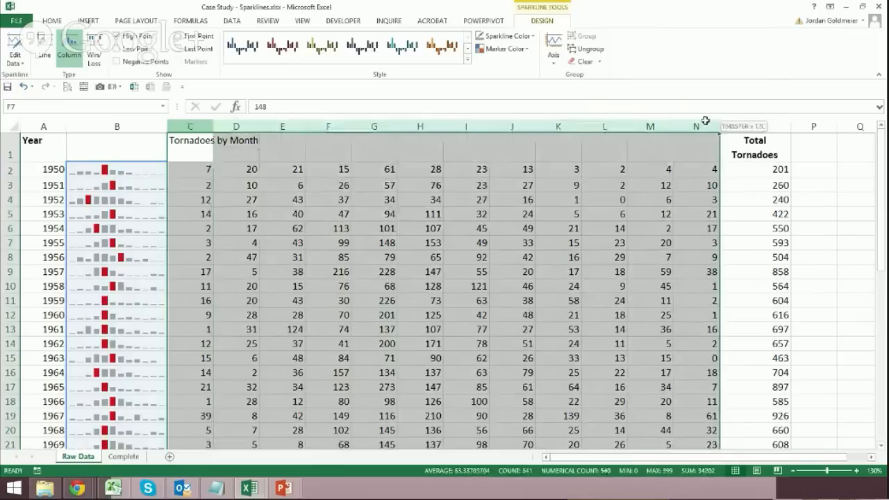
Step: Group month columns C:N via Data > Group and collapse them, blanking the sparklines
{"action": "left_click", "coordinate": [51, 21]}
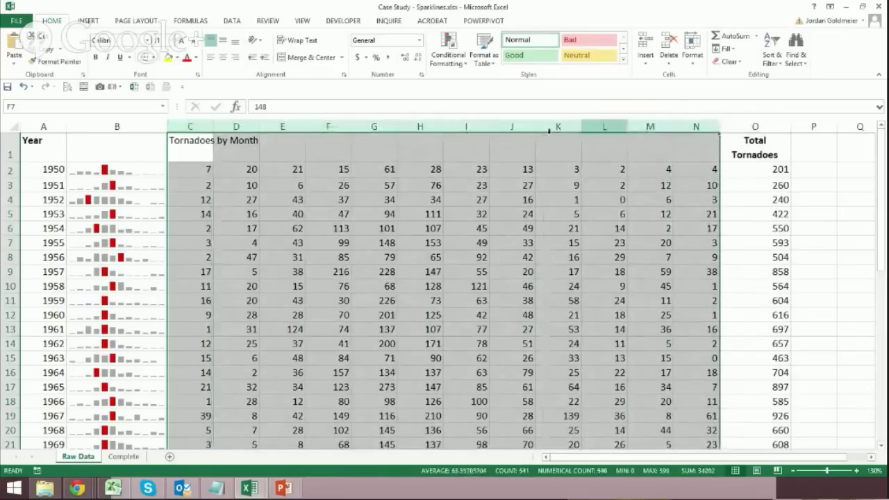
{"action": "left_click", "coordinate": [88, 21]}
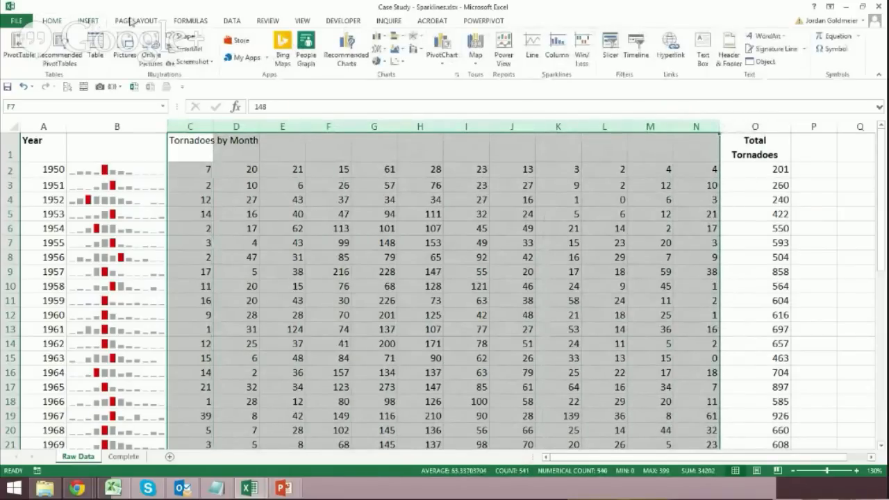
{"action": "left_click", "coordinate": [231, 21]}
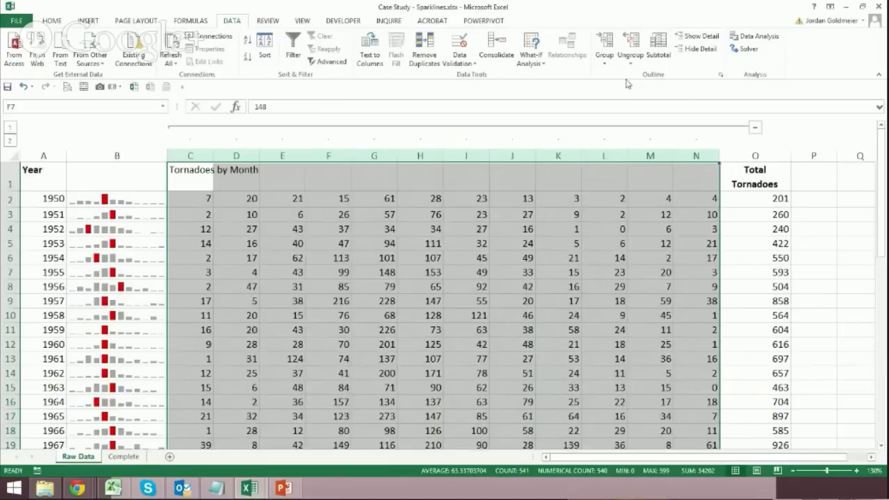
{"action": "left_click", "coordinate": [189, 155]}
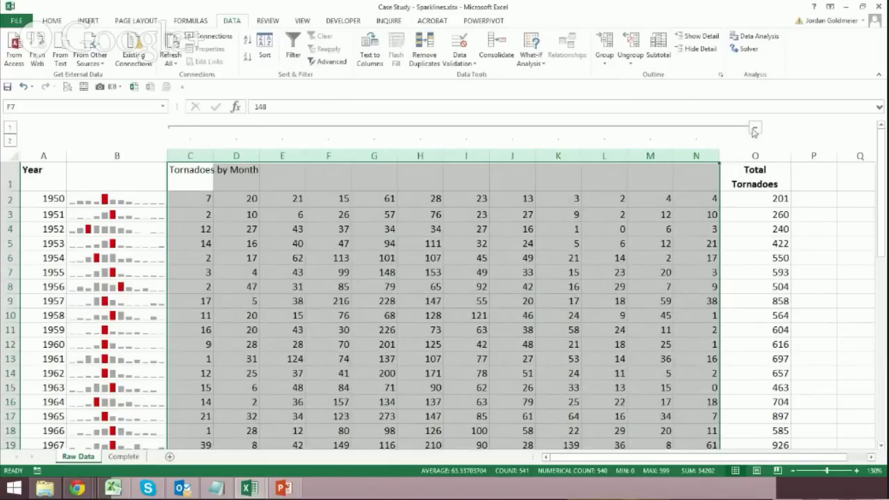
{"action": "left_click", "coordinate": [756, 129]}
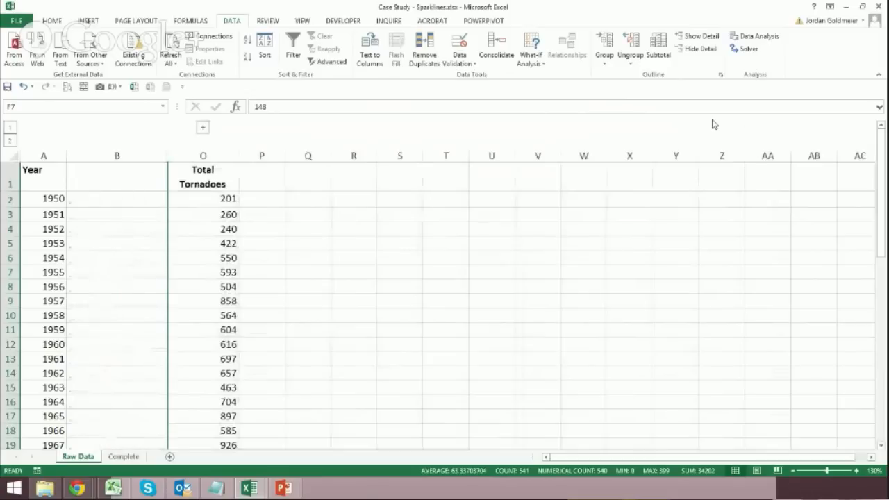
{"action": "mouse_move", "coordinate": [194, 211]}
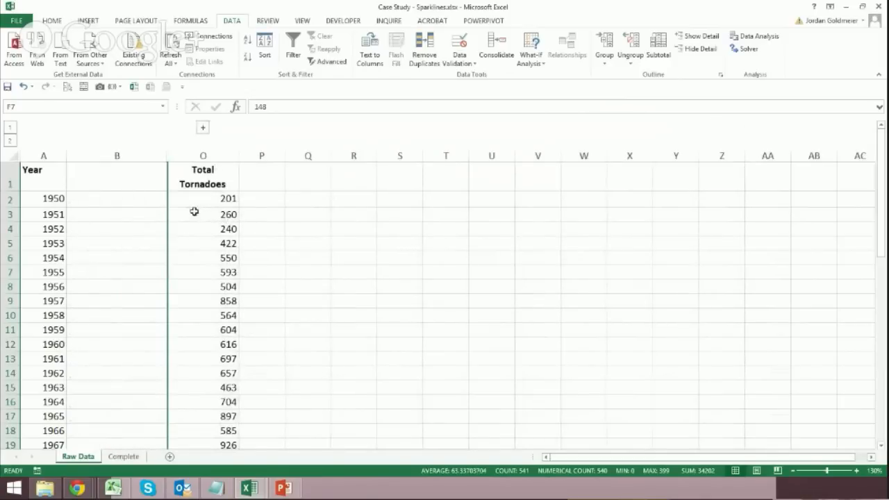
{"action": "mouse_move", "coordinate": [211, 137]}
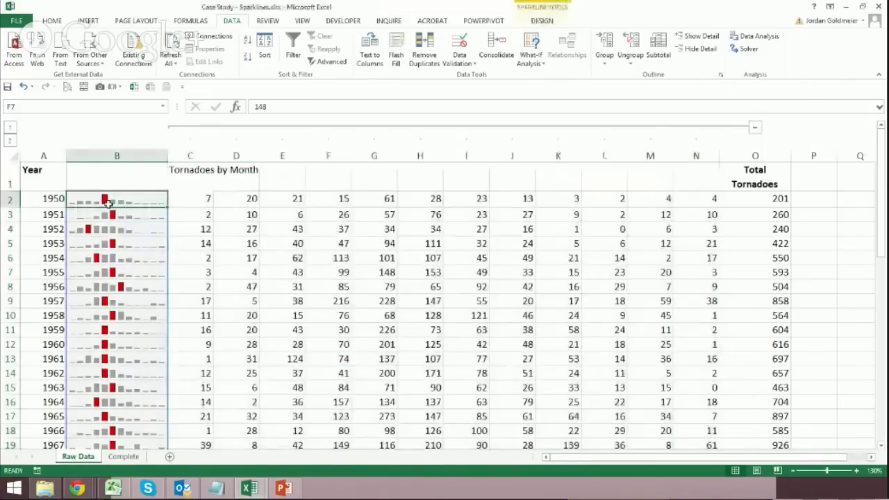
{"action": "mouse_move", "coordinate": [113, 235]}
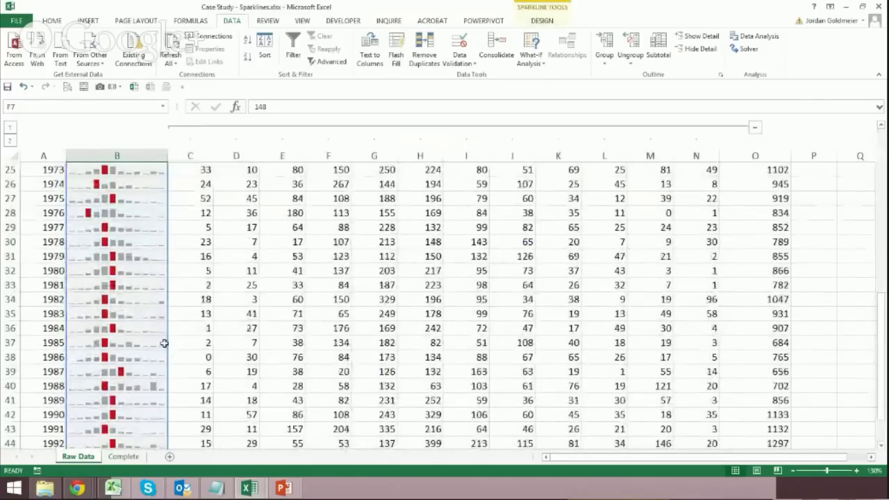
{"action": "mouse_move", "coordinate": [86, 228]}
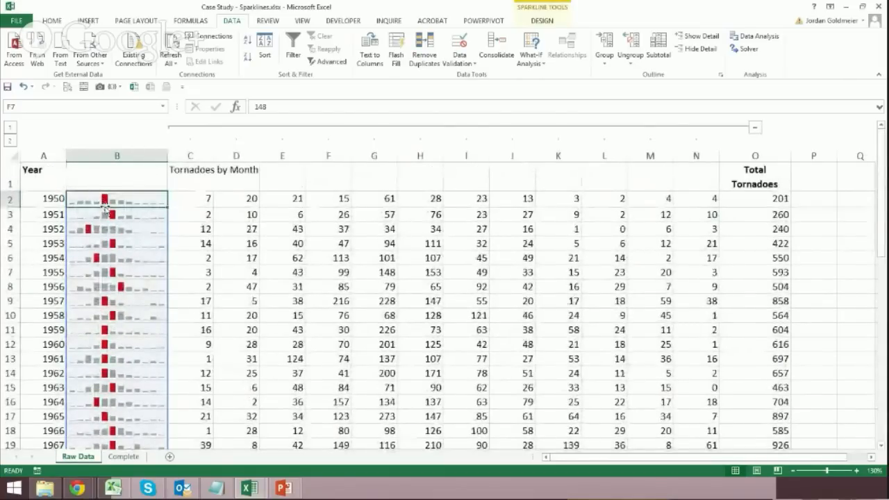
Step: With columns expanded again, bring up Sparkline Tools Design and its Edit Data options
{"action": "left_click", "coordinate": [541, 21]}
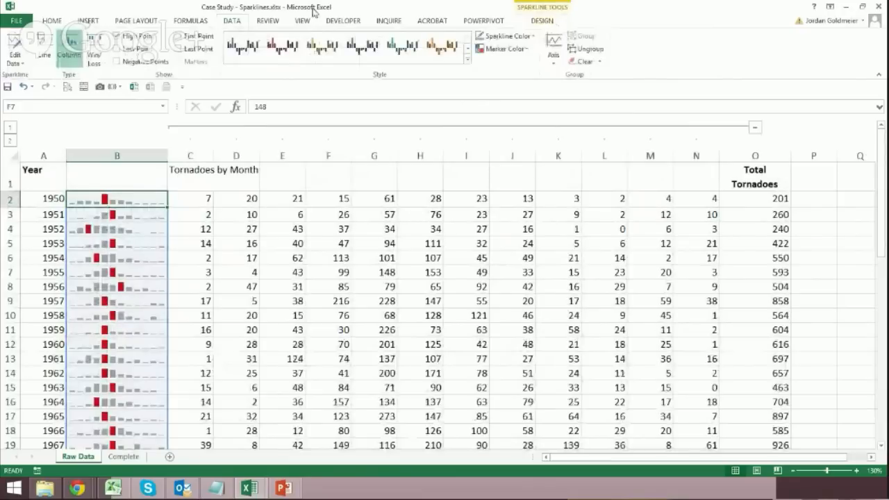
{"action": "left_click", "coordinate": [15, 53]}
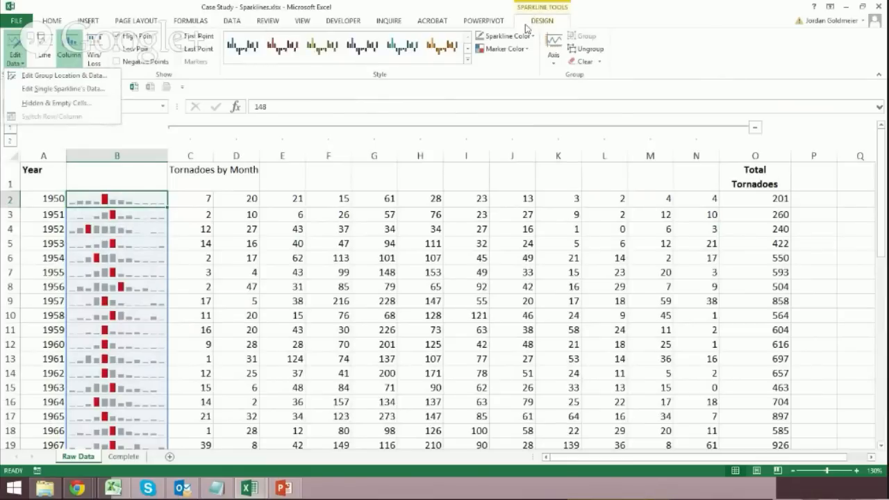
{"action": "mouse_move", "coordinate": [63, 88]}
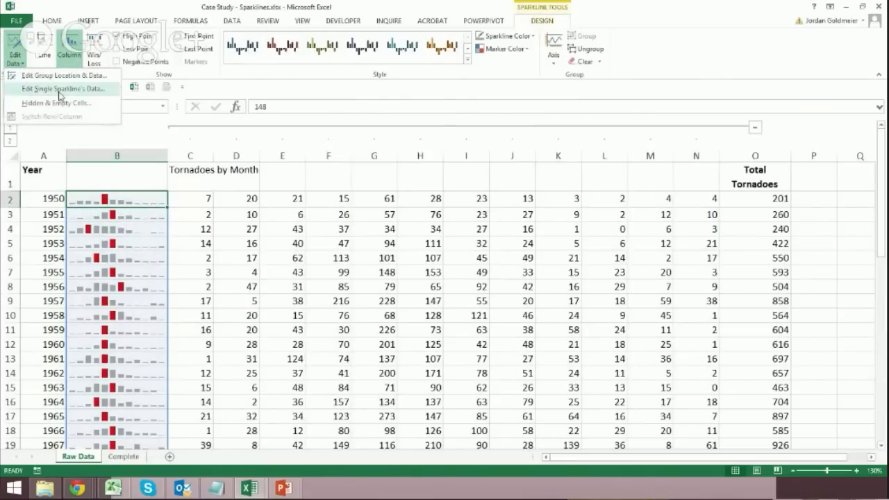
Step: Enable 'Show data in hidden rows and columns' so collapsed-month sparklines stay visible
{"action": "left_click", "coordinate": [57, 102]}
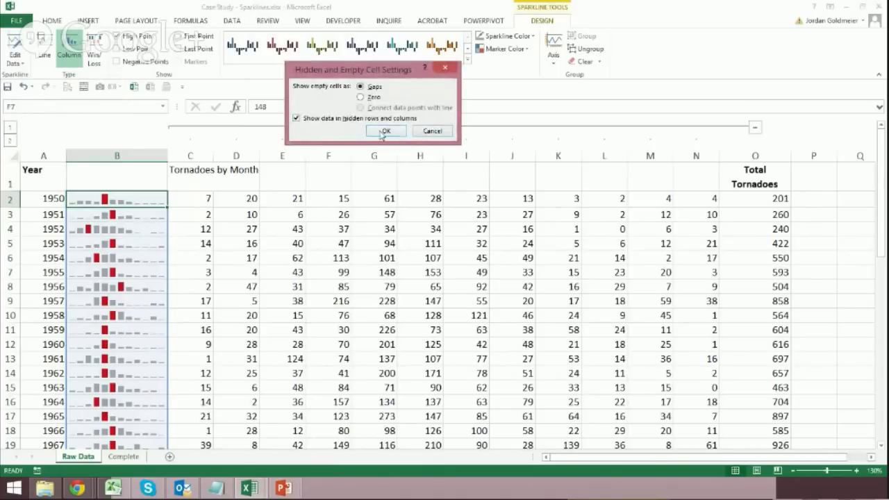
{"action": "left_click", "coordinate": [385, 131]}
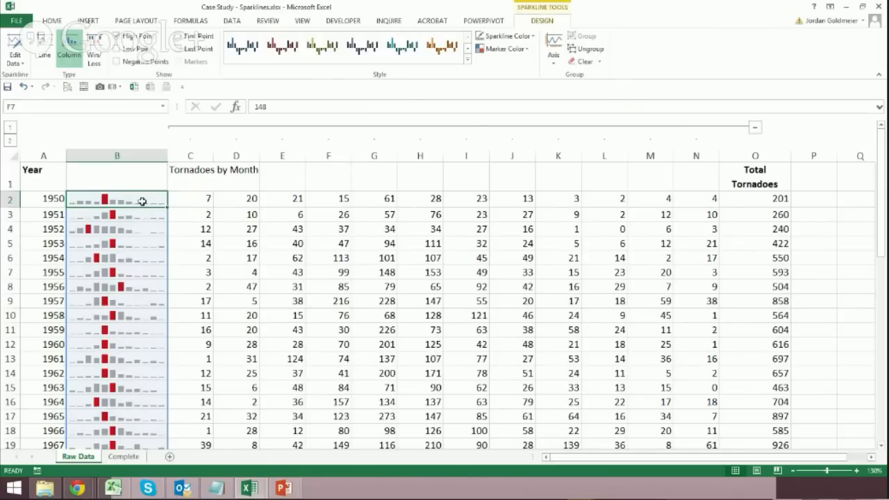
{"action": "mouse_move", "coordinate": [758, 130]}
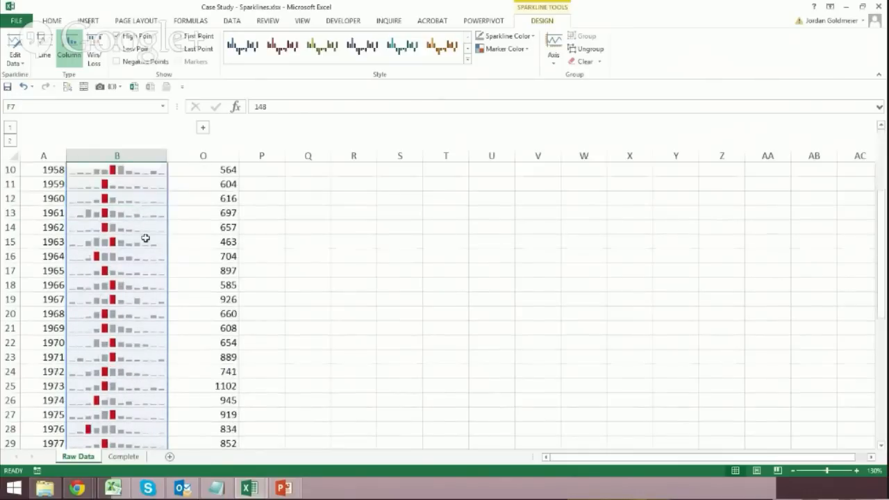
{"action": "scroll", "scroll_direction": "down", "scroll_amount": 3}
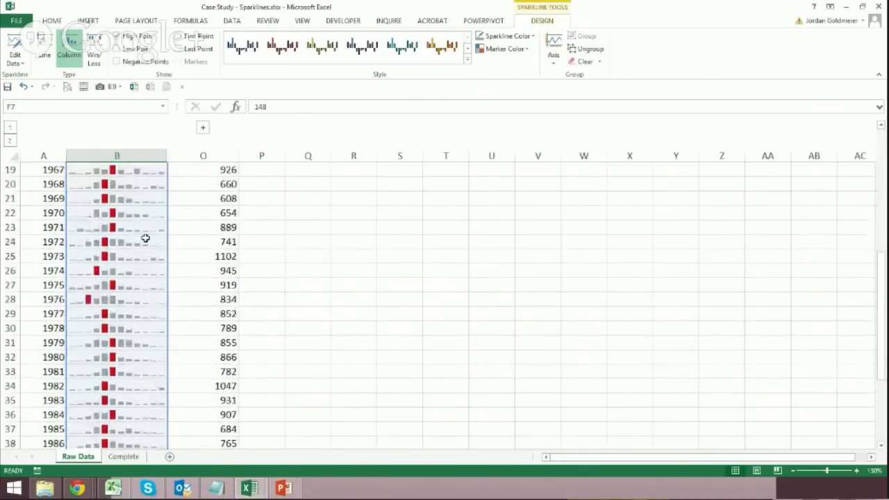
{"action": "scroll", "scroll_direction": "up", "scroll_amount": 3}
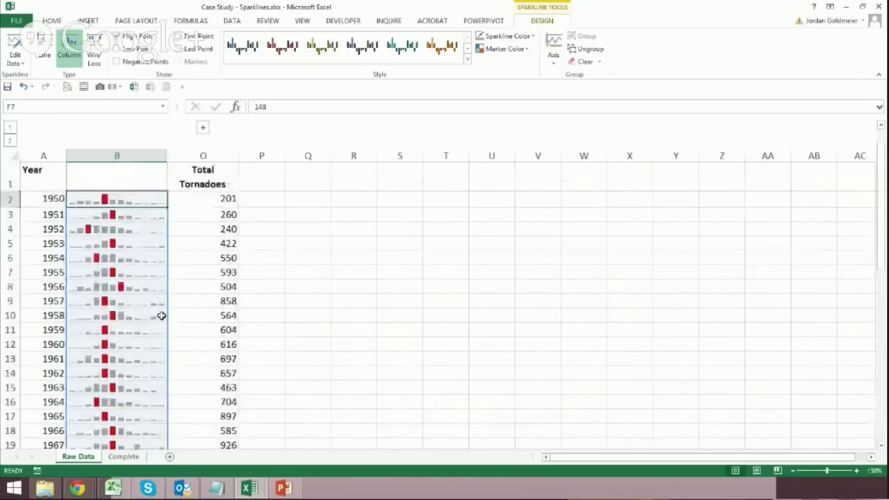